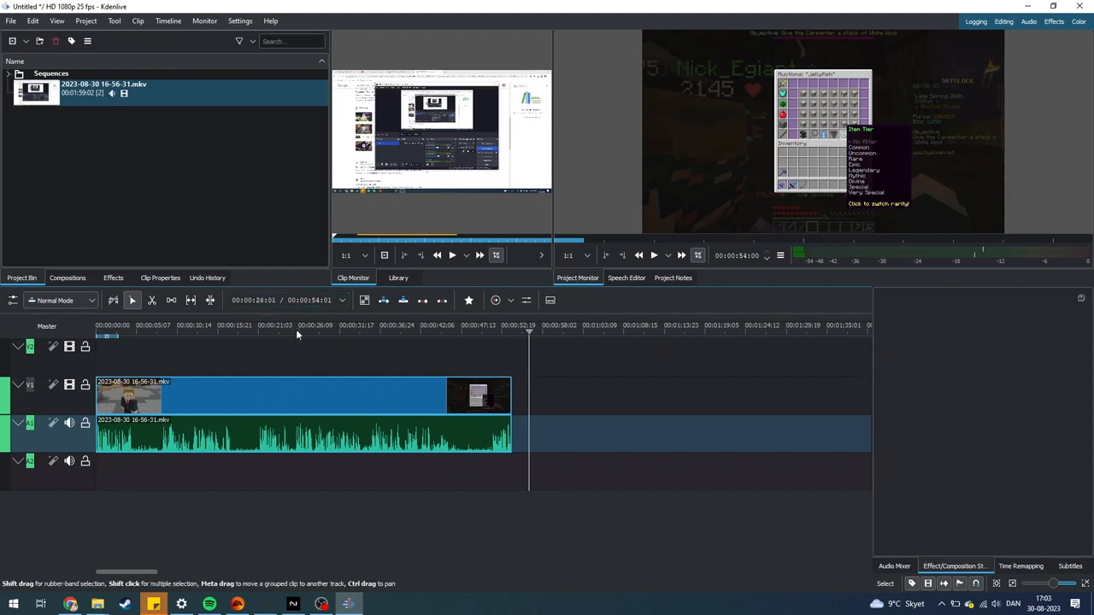
Import the night-in-kyoto MP3 from the Desktop into the Project Bin.
right_click(86, 156)
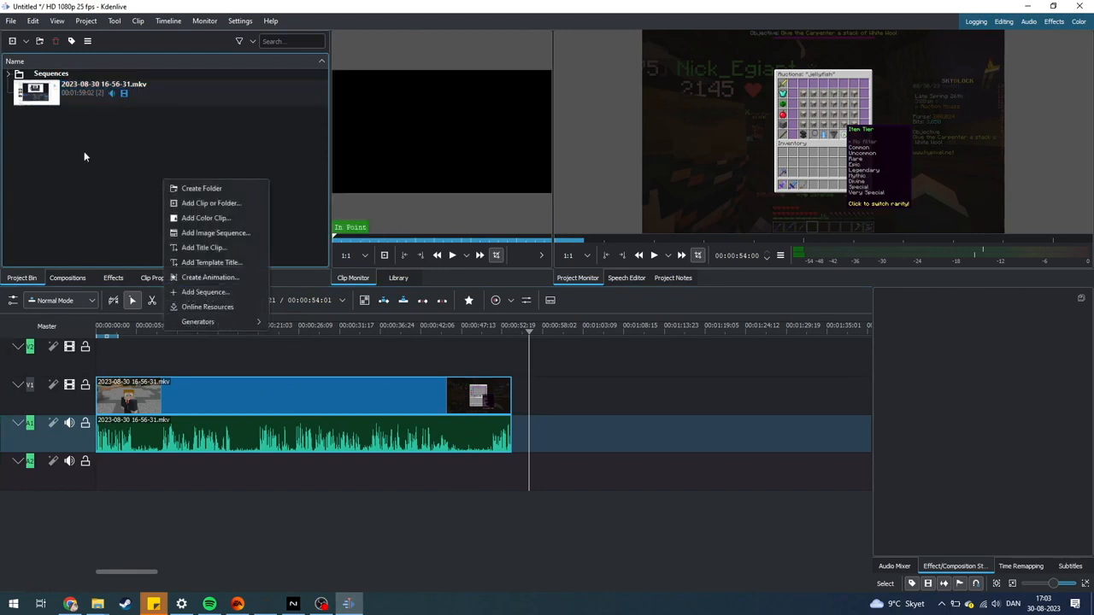
mouse_move(201, 188)
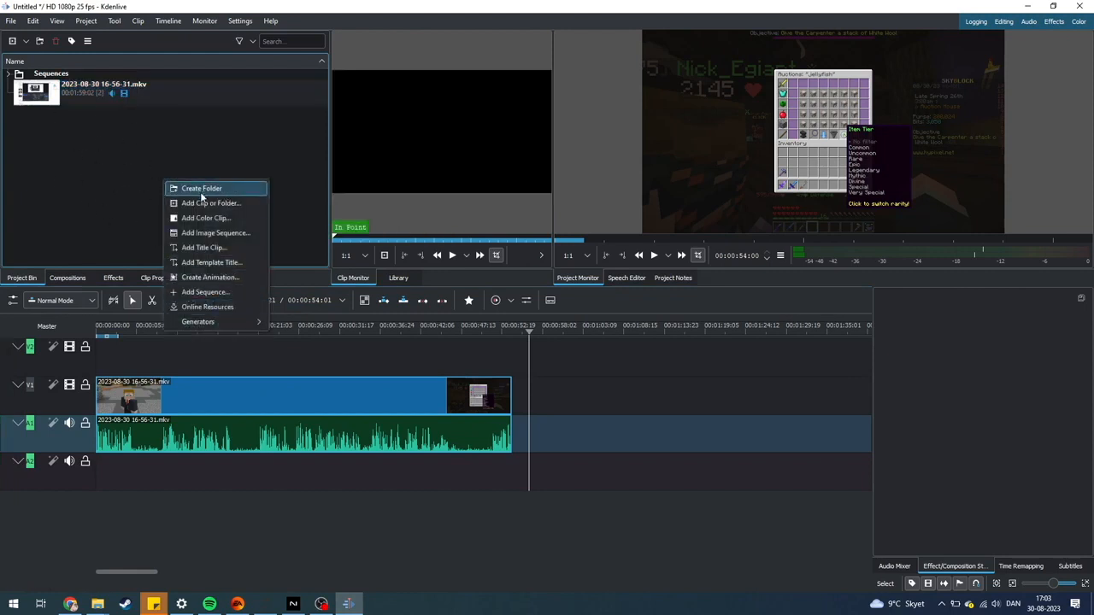
mouse_move(210, 203)
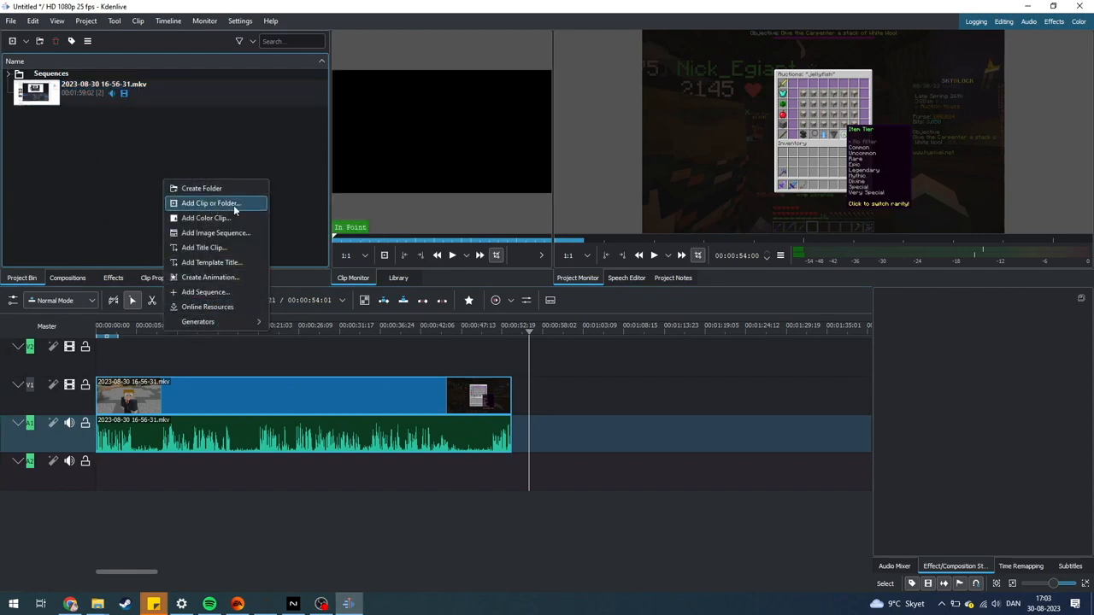
click(211, 203)
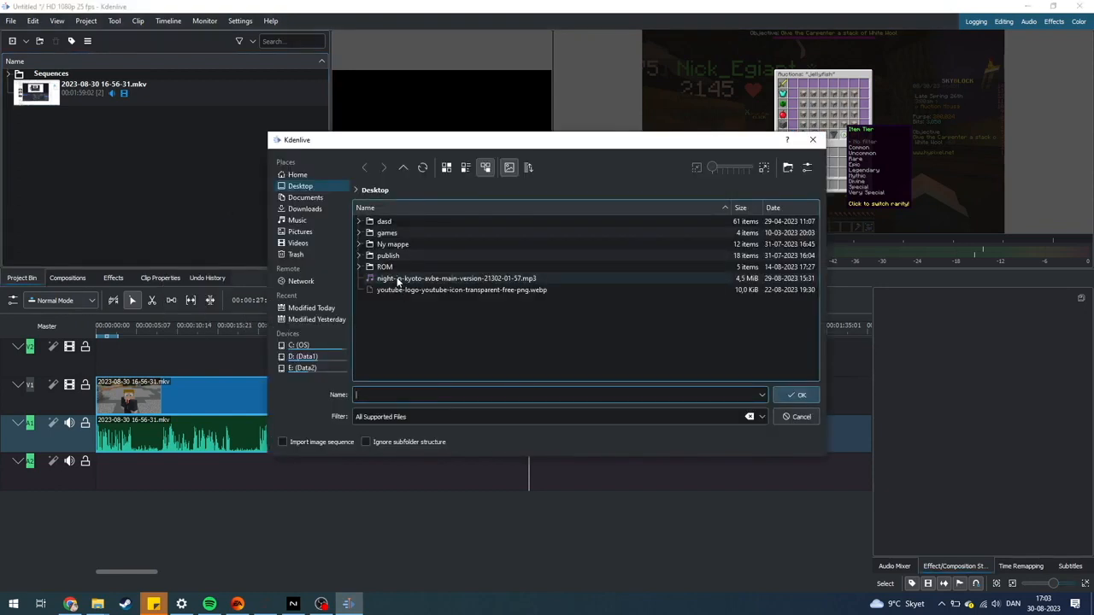
click(457, 278)
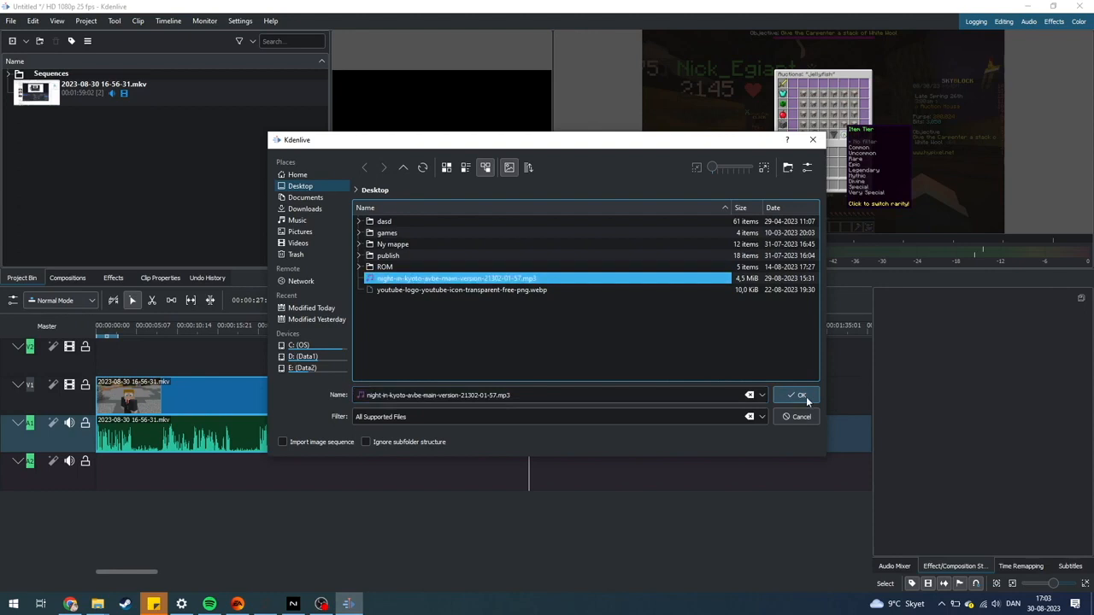
click(796, 395)
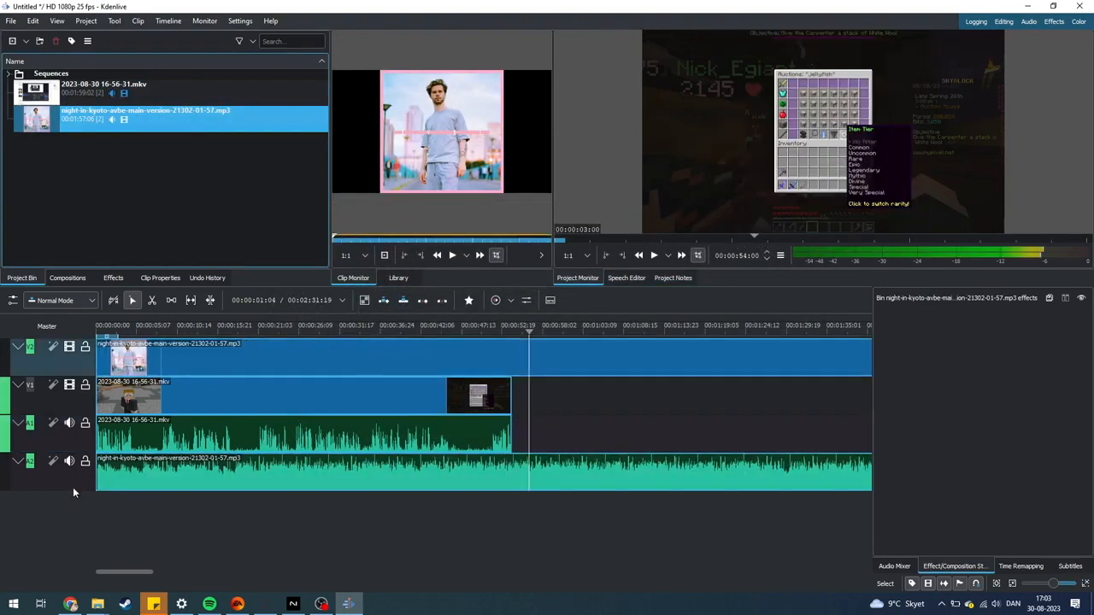
Place the night-in-kyoto music on the timeline below the Minecraft clip at 00:00.
click(149, 327)
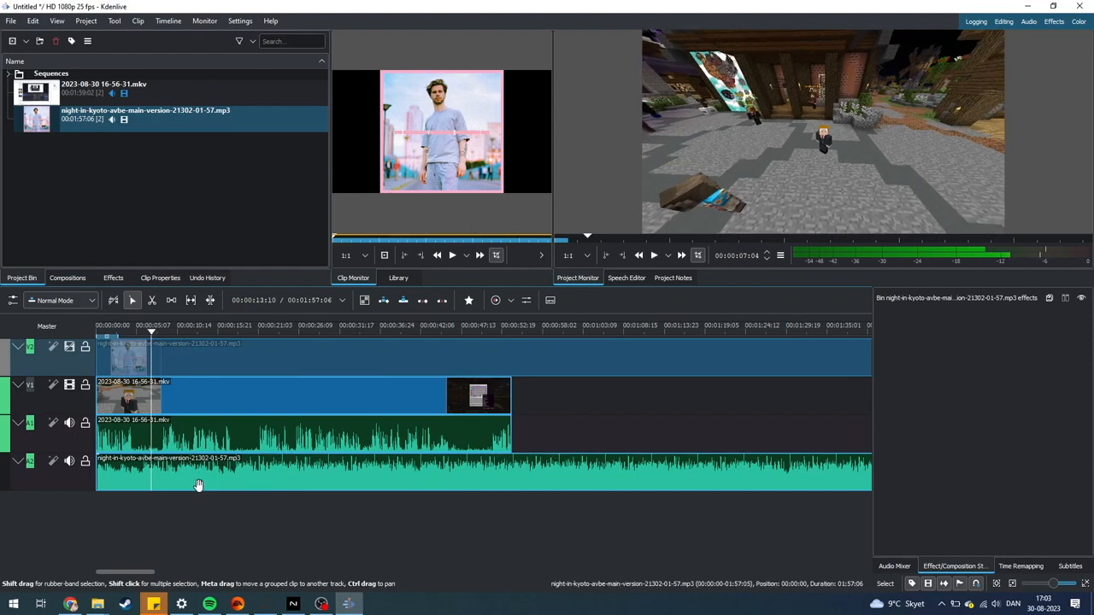
mouse_move(202, 478)
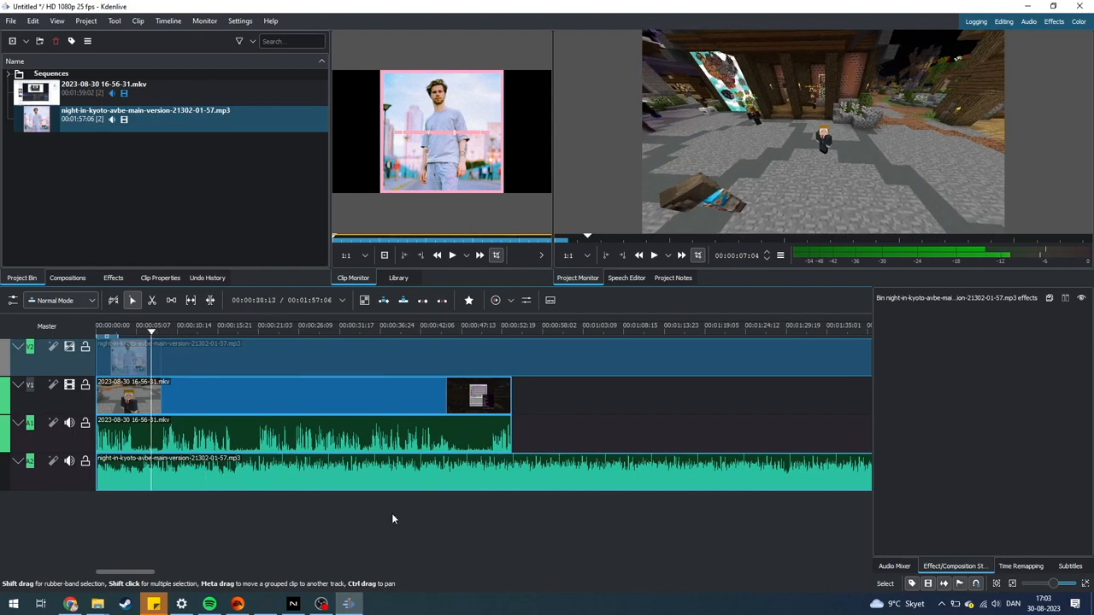
Apply the Volume (keyframable) effect to the night-in-kyoto music clip.
click(174, 474)
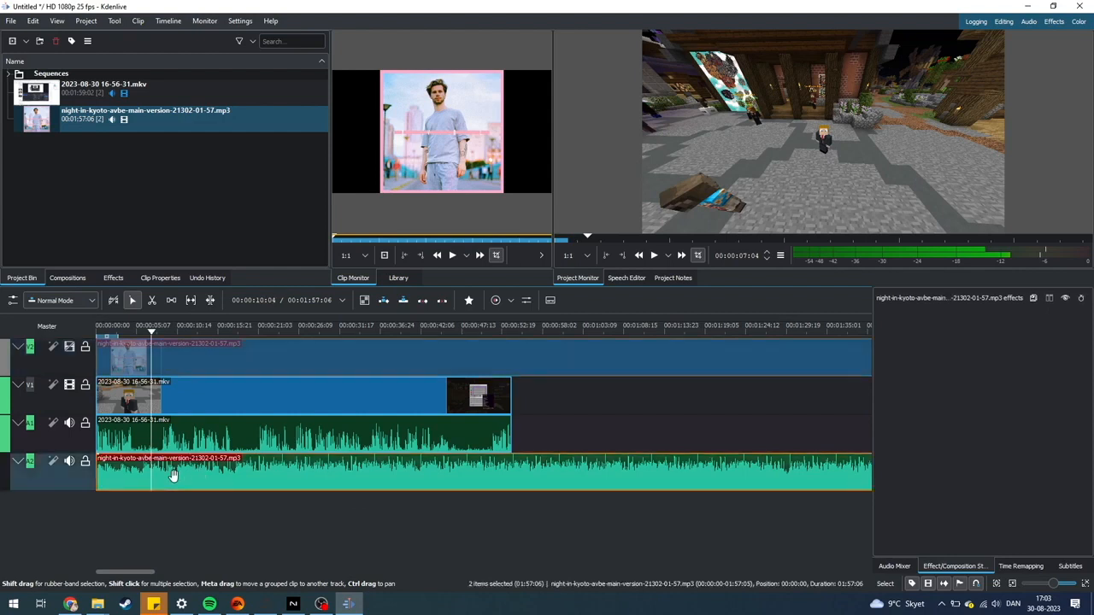
mouse_move(192, 475)
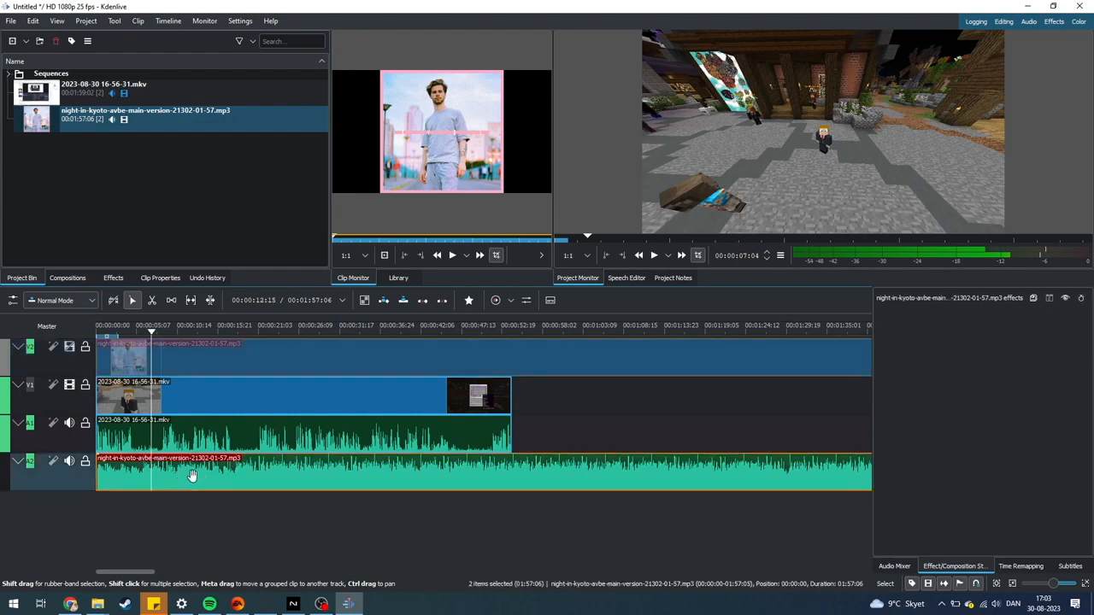
right_click(192, 476)
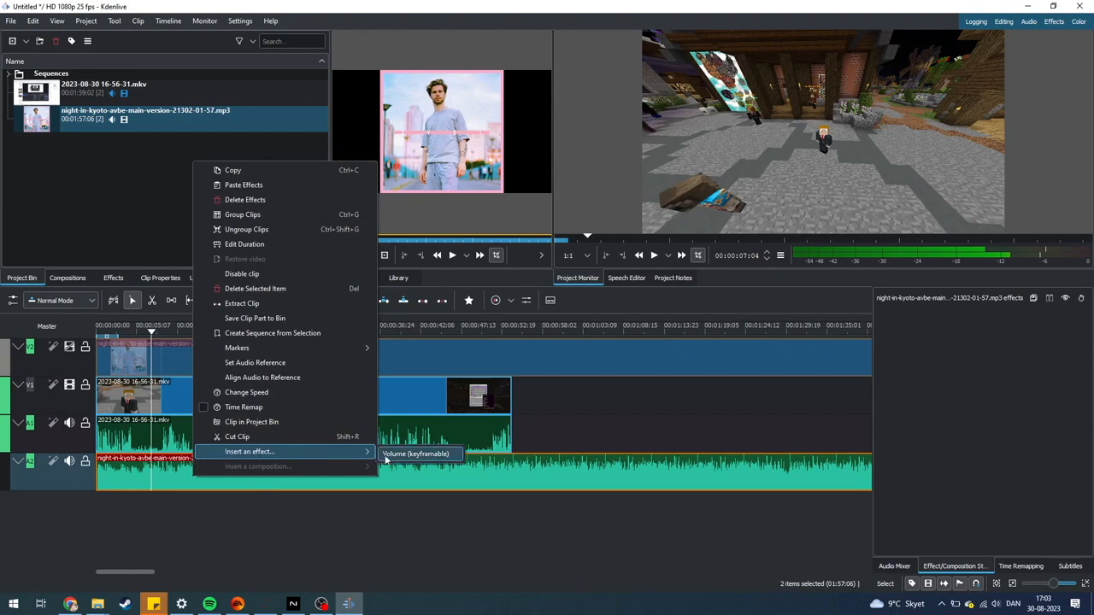
click(416, 453)
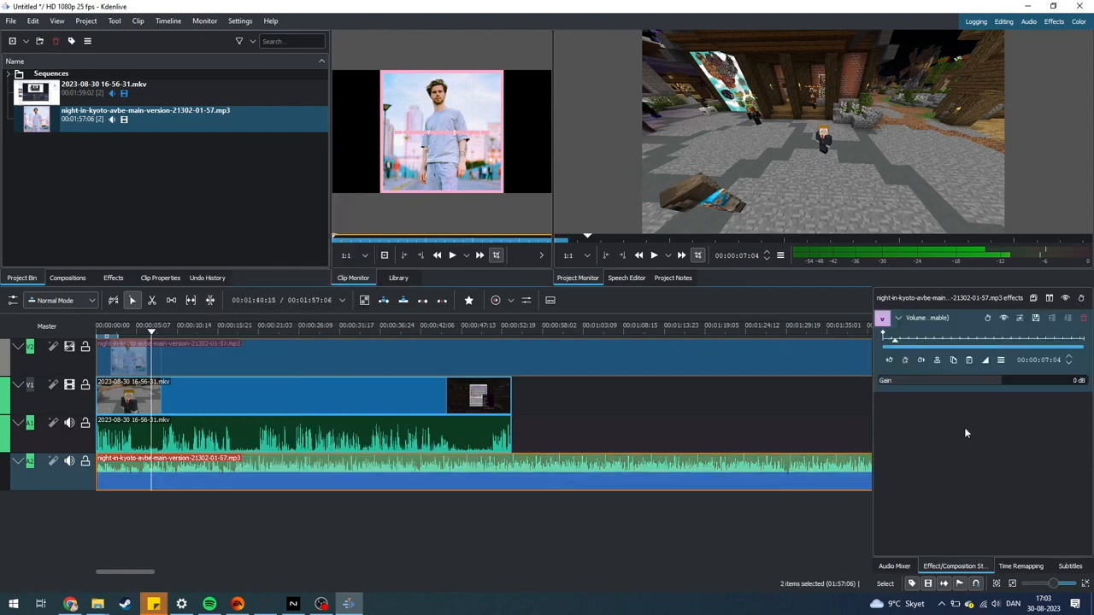